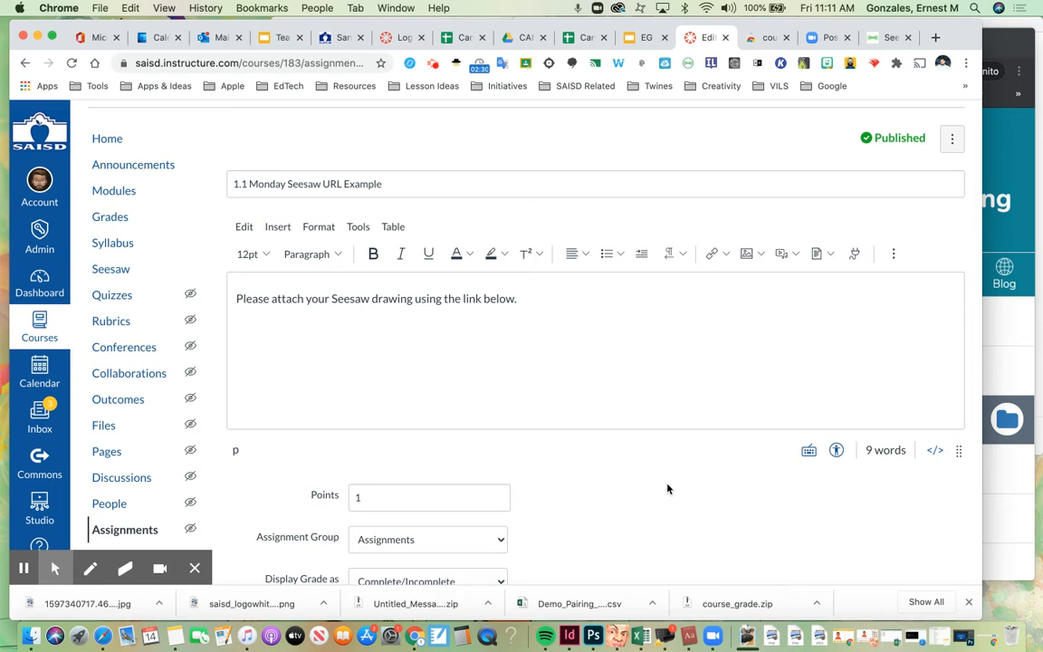
{"action": "mouse_move", "coordinate": [489, 332]}
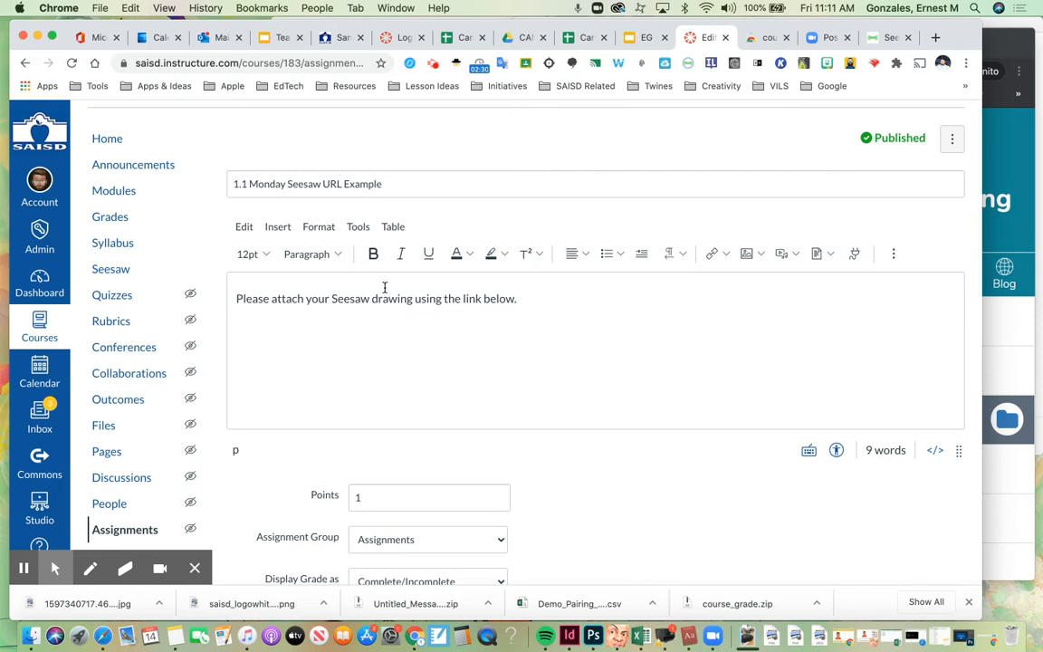
{"action": "mouse_move", "coordinate": [423, 330]}
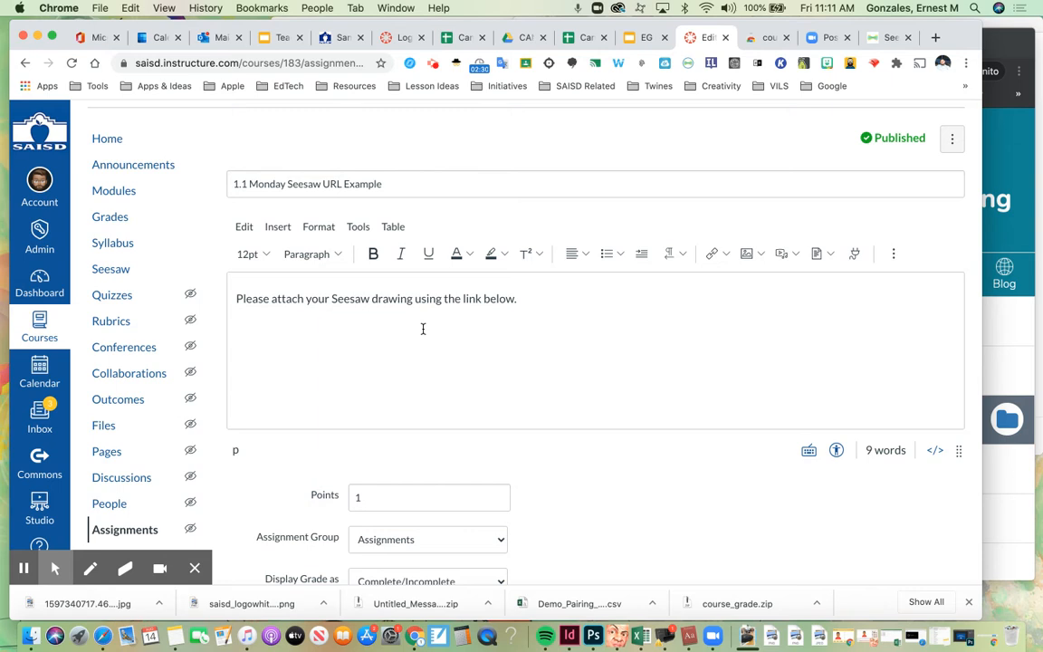
Keep Online as the submission type with Website URL as the only allowed entry.
{"action": "scroll", "scroll_direction": "down", "scroll_amount": 3}
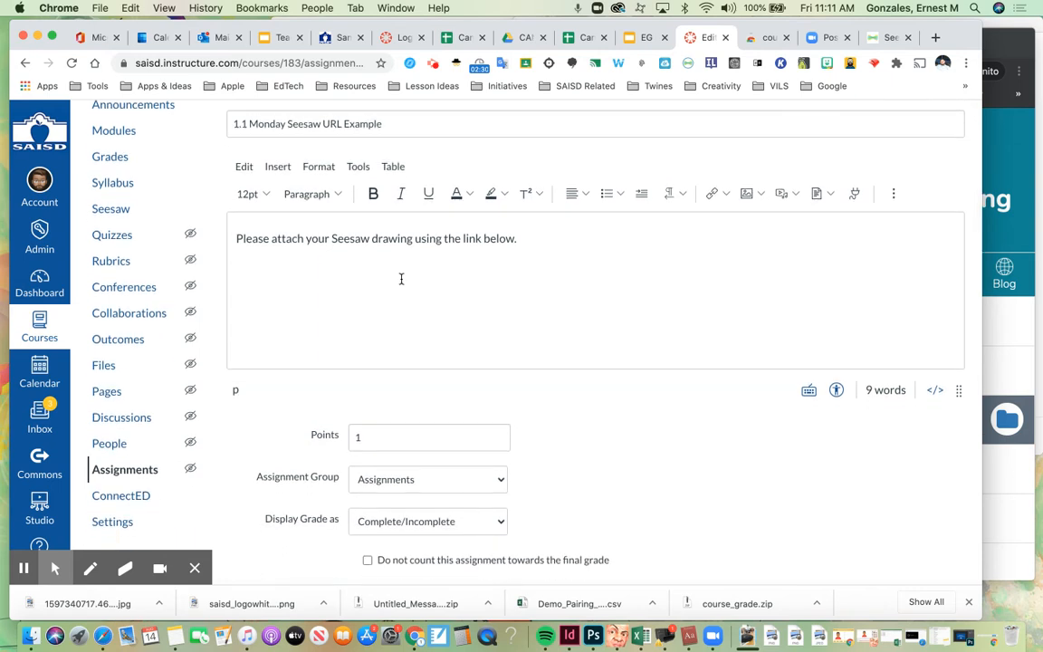
{"action": "scroll", "scroll_direction": "down", "scroll_amount": 3}
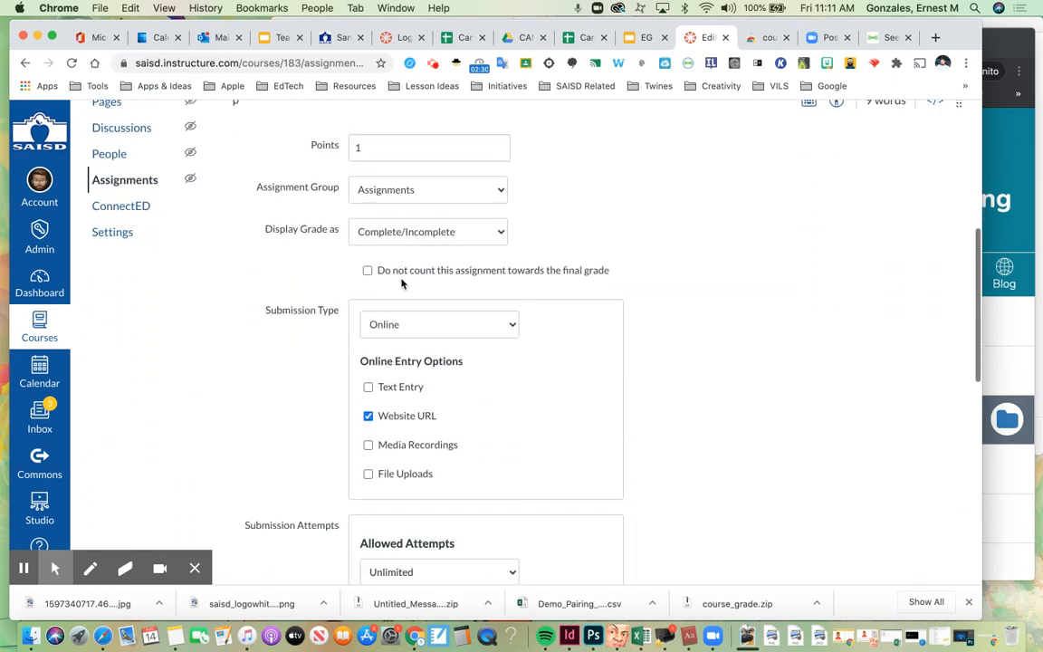
{"action": "scroll", "scroll_direction": "down", "scroll_amount": 3}
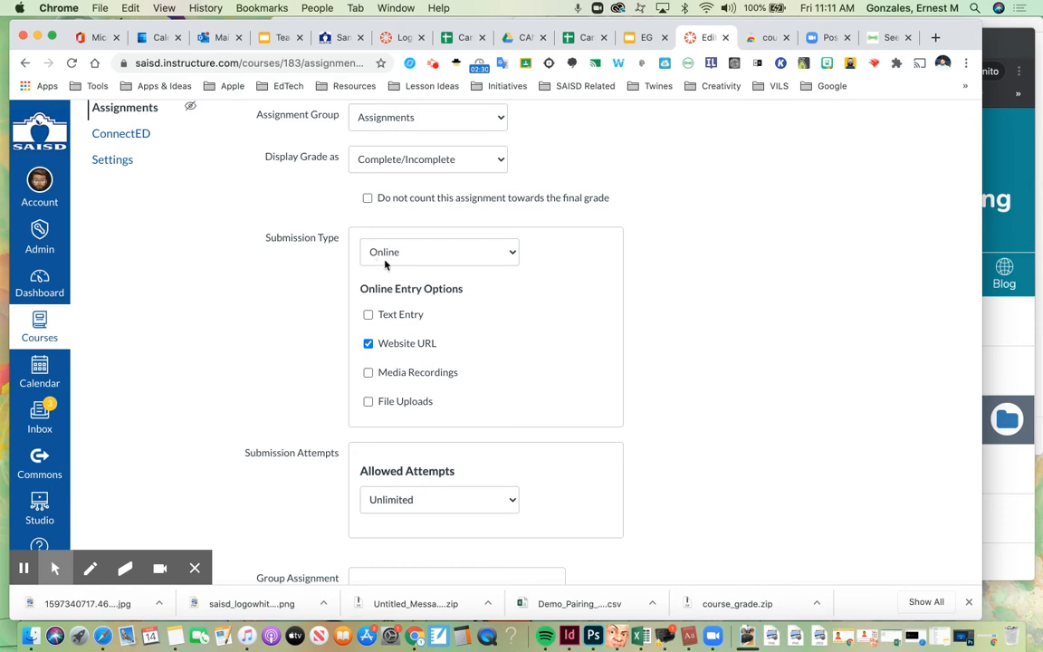
{"action": "left_click", "coordinate": [438, 252]}
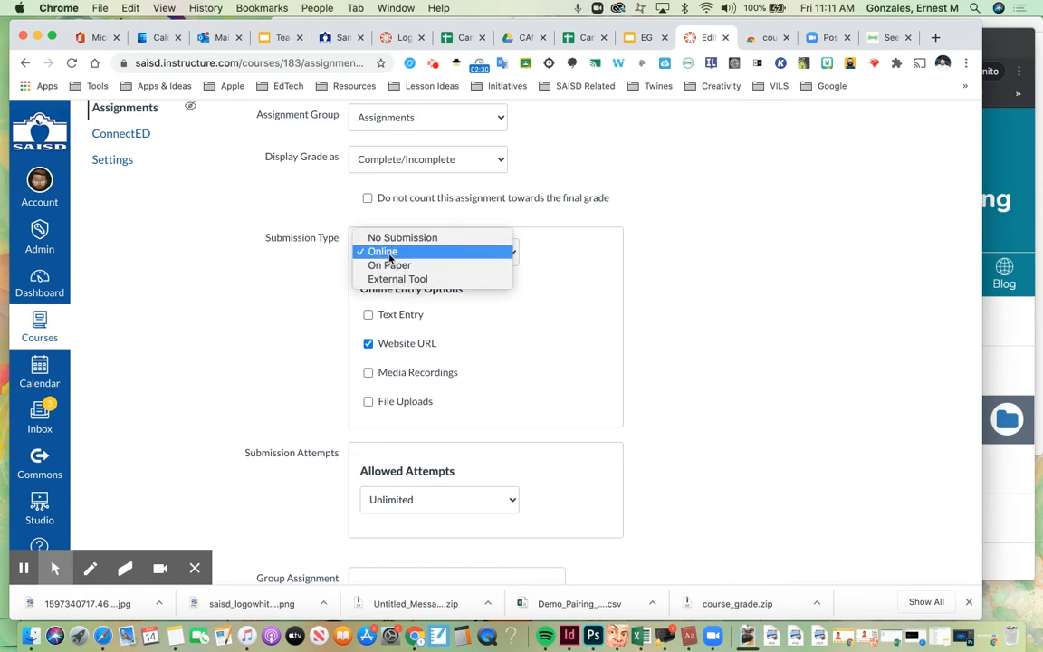
{"action": "left_click", "coordinate": [382, 250]}
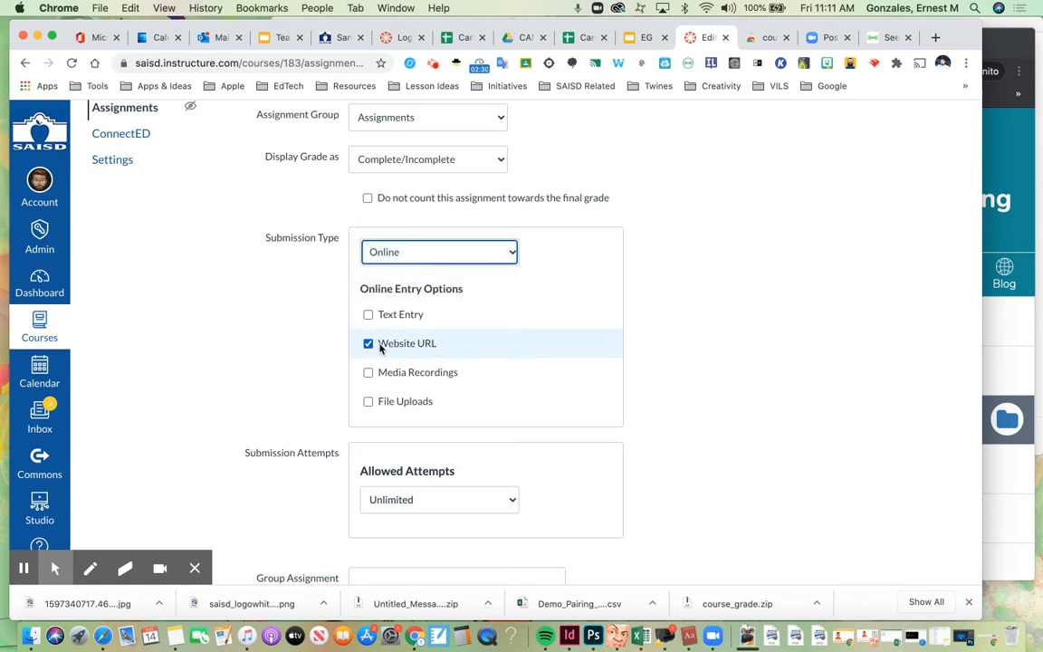
{"action": "scroll", "scroll_direction": "down", "scroll_amount": 3}
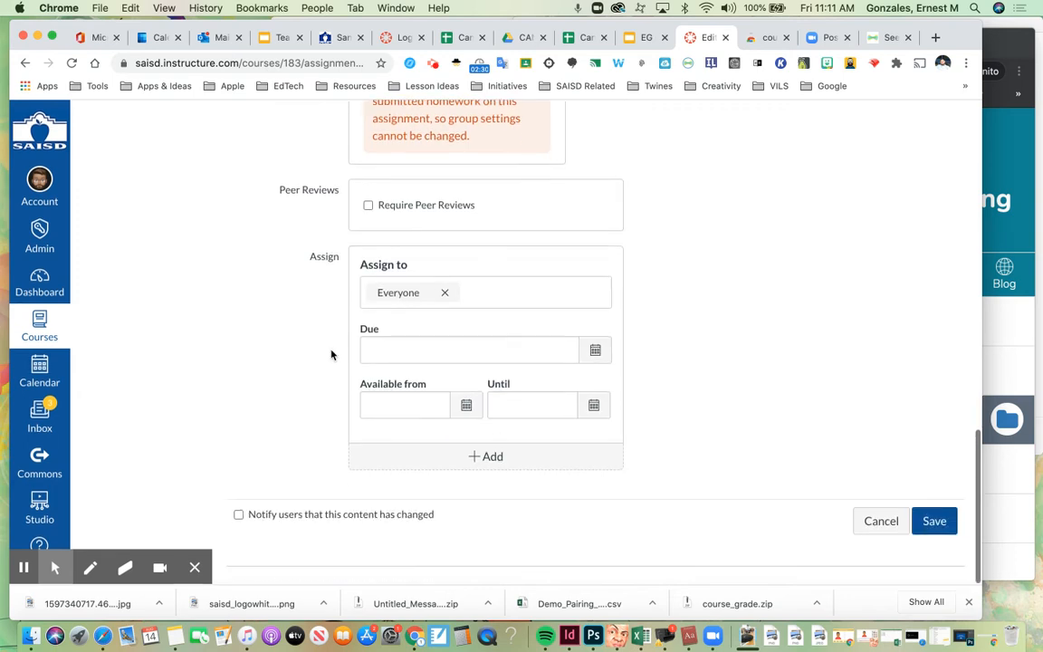
Save the assignment, then show the Seesaw share link for the Hi drawing and close it.
{"action": "left_click", "coordinate": [934, 521]}
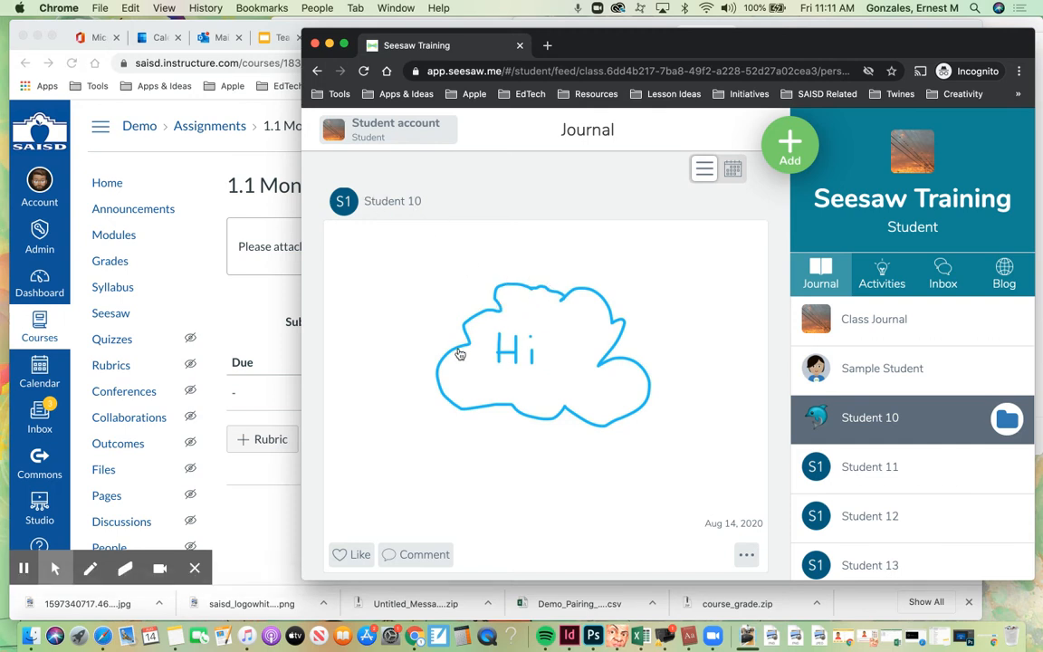
{"action": "mouse_move", "coordinate": [641, 453]}
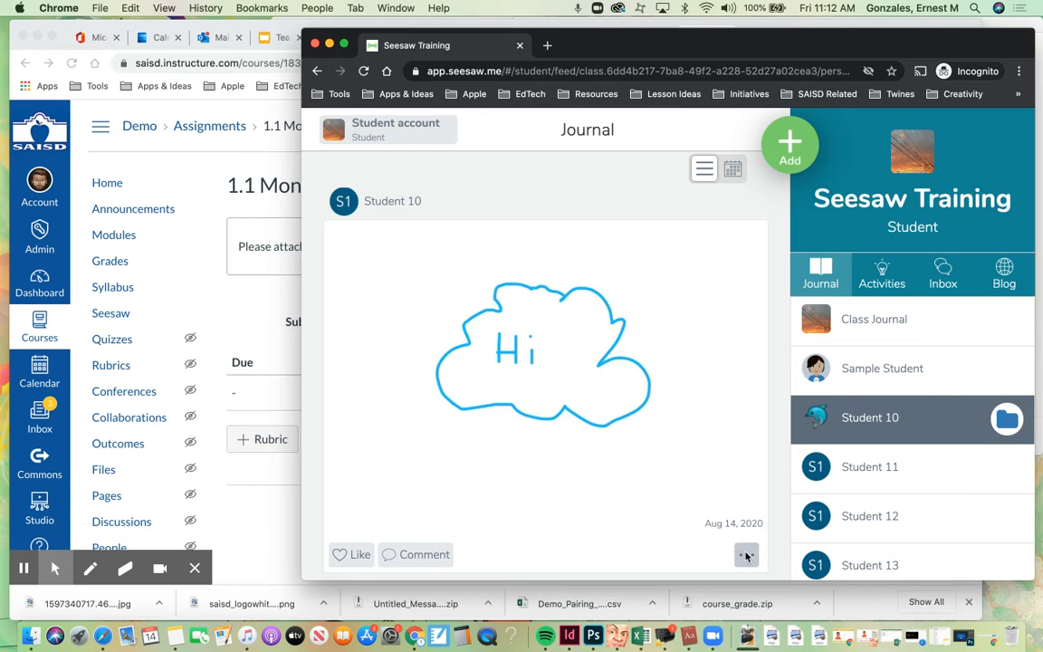
{"action": "left_click", "coordinate": [743, 556]}
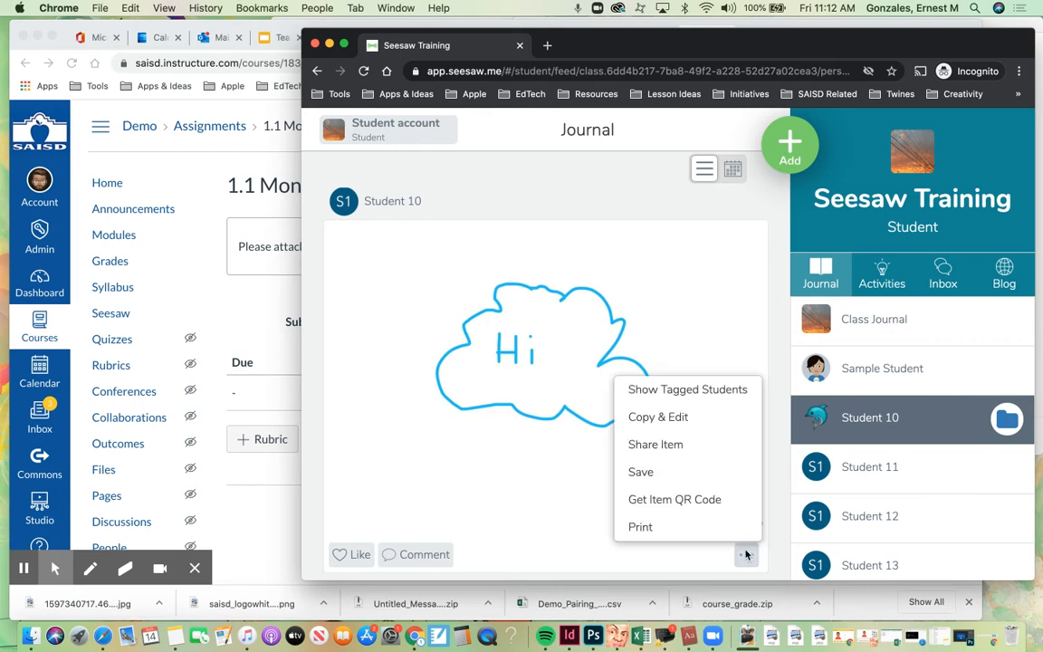
{"action": "mouse_move", "coordinate": [656, 449]}
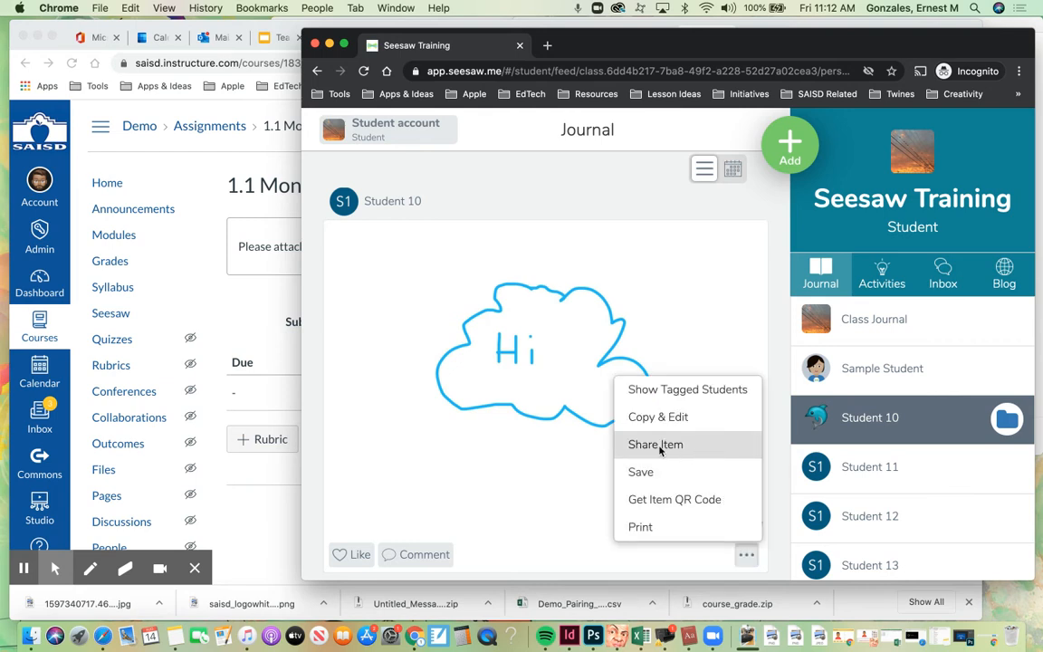
{"action": "left_click", "coordinate": [655, 446]}
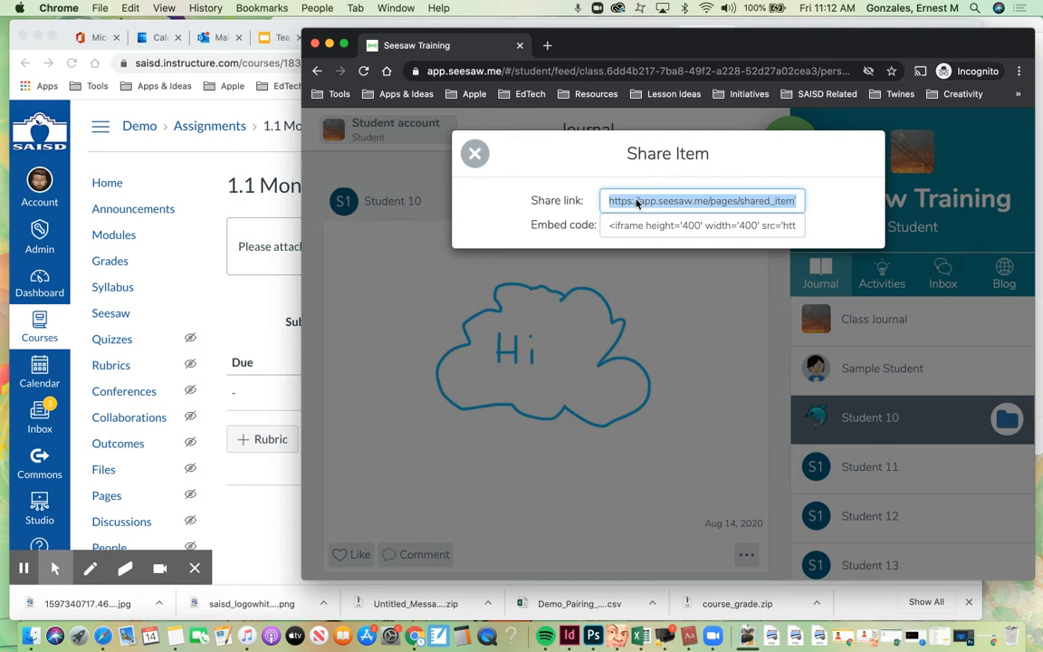
{"action": "mouse_move", "coordinate": [475, 153]}
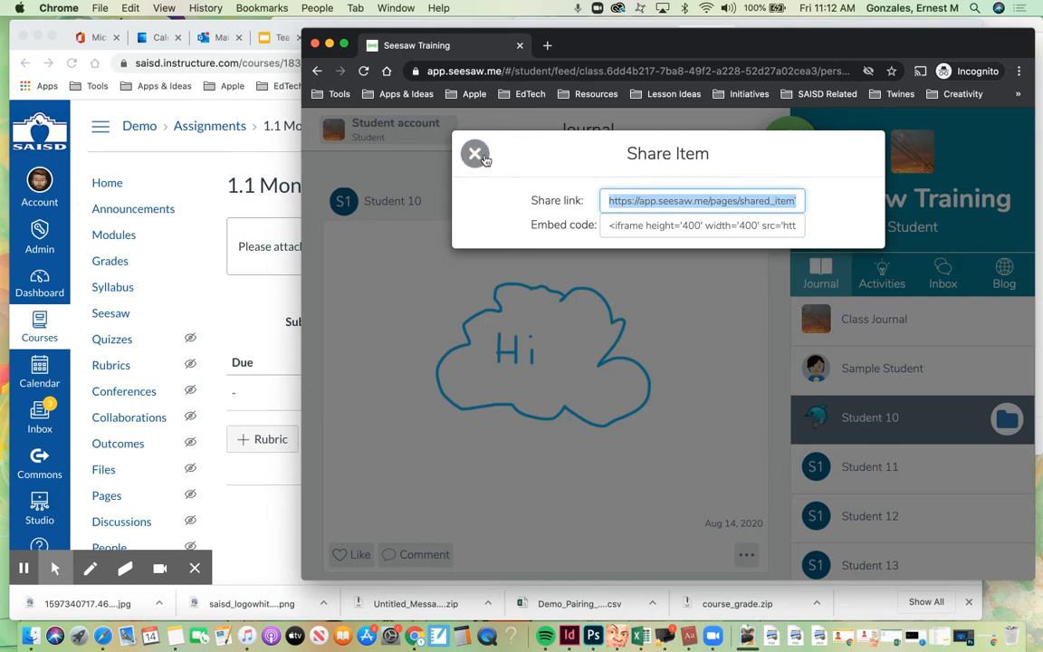
{"action": "left_click", "coordinate": [474, 152]}
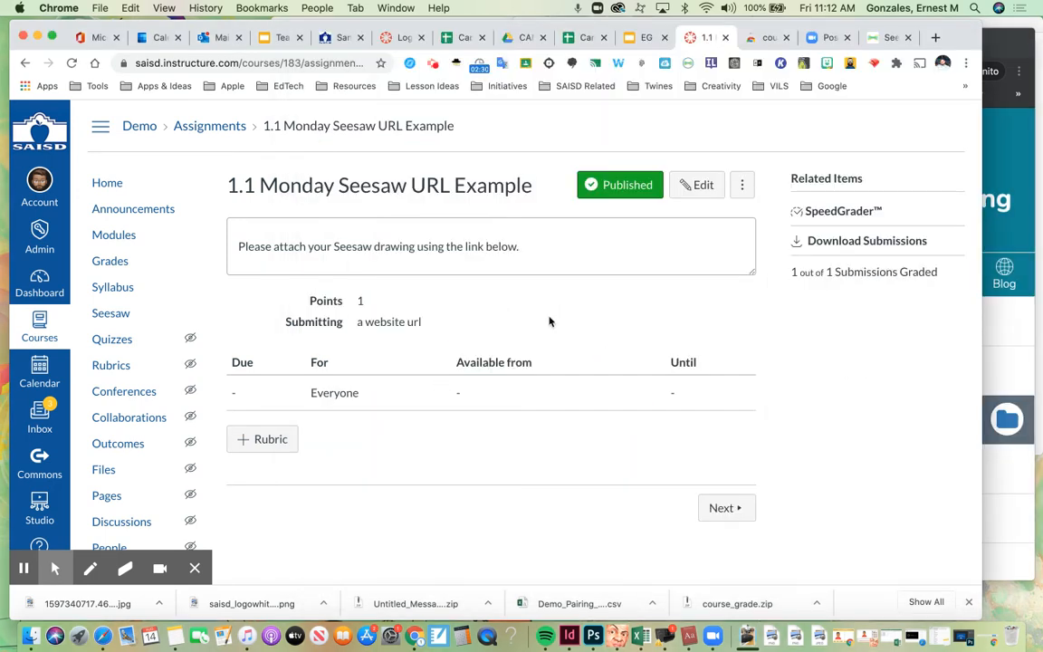
Return to the 8th Grade Science_Ed Tech home page, backing out of New Announcement, and start Student View.
{"action": "left_click", "coordinate": [107, 181]}
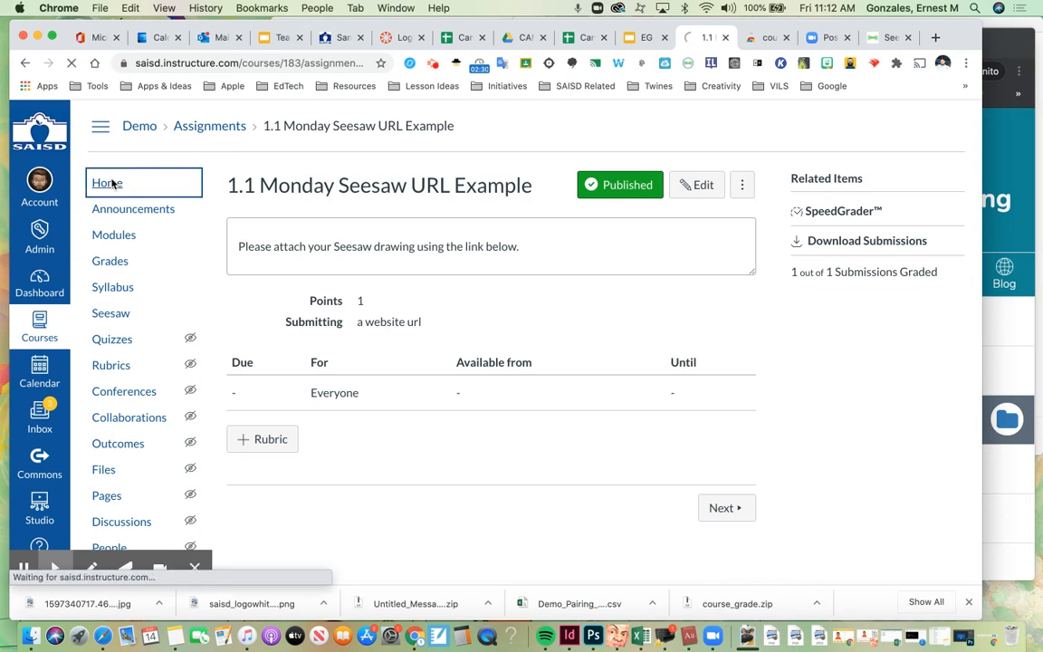
{"action": "left_click", "coordinate": [105, 182]}
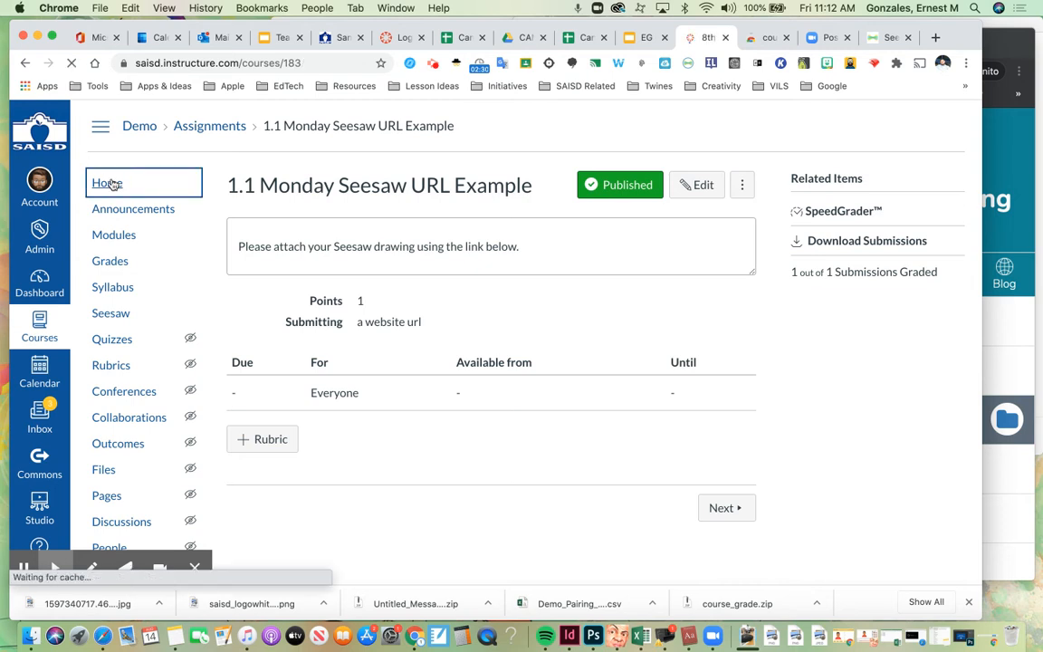
{"action": "left_click", "coordinate": [105, 182]}
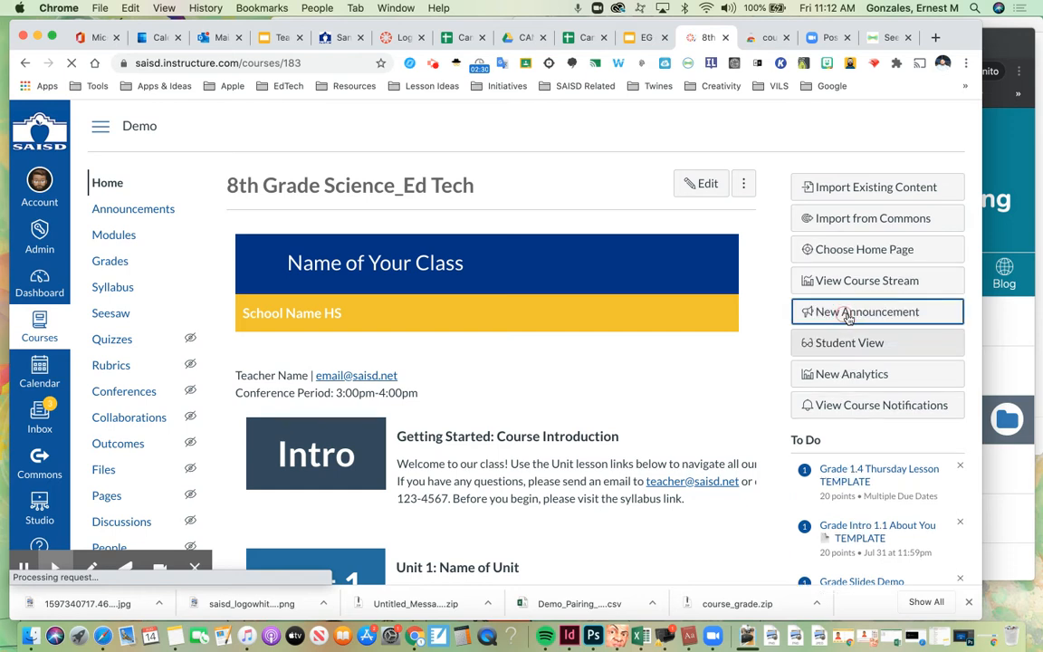
{"action": "left_click", "coordinate": [866, 311]}
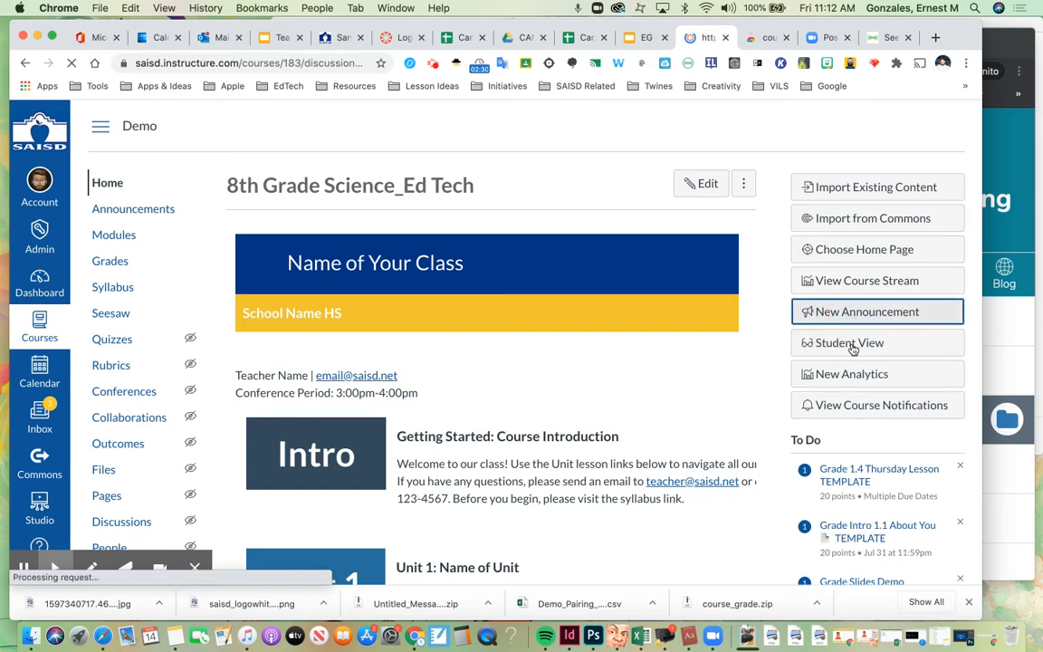
{"action": "left_click", "coordinate": [865, 312]}
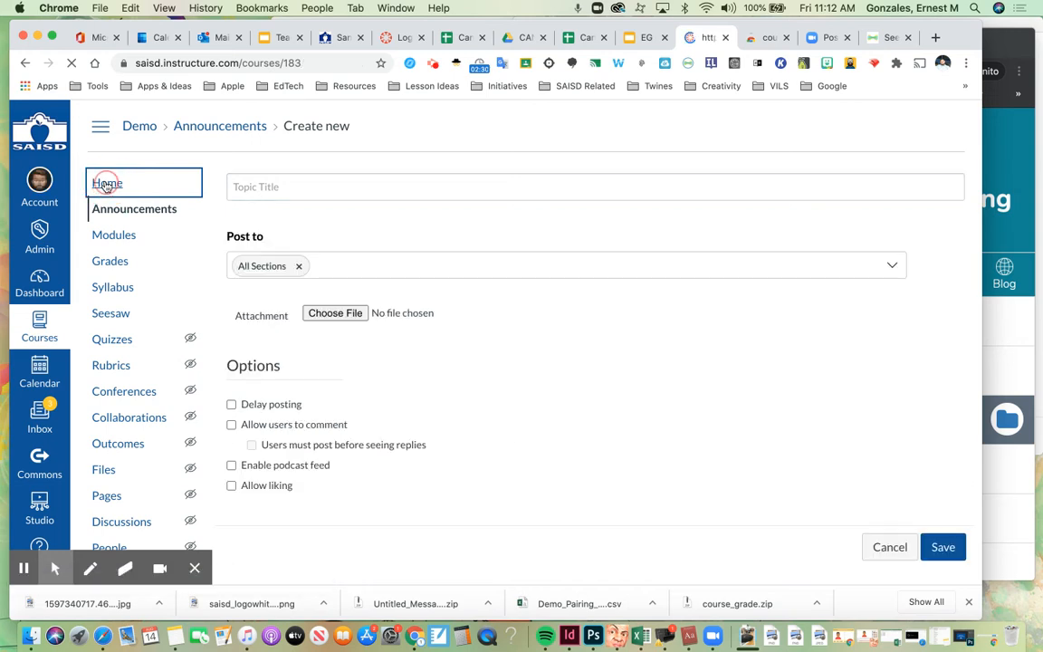
{"action": "left_click", "coordinate": [107, 183]}
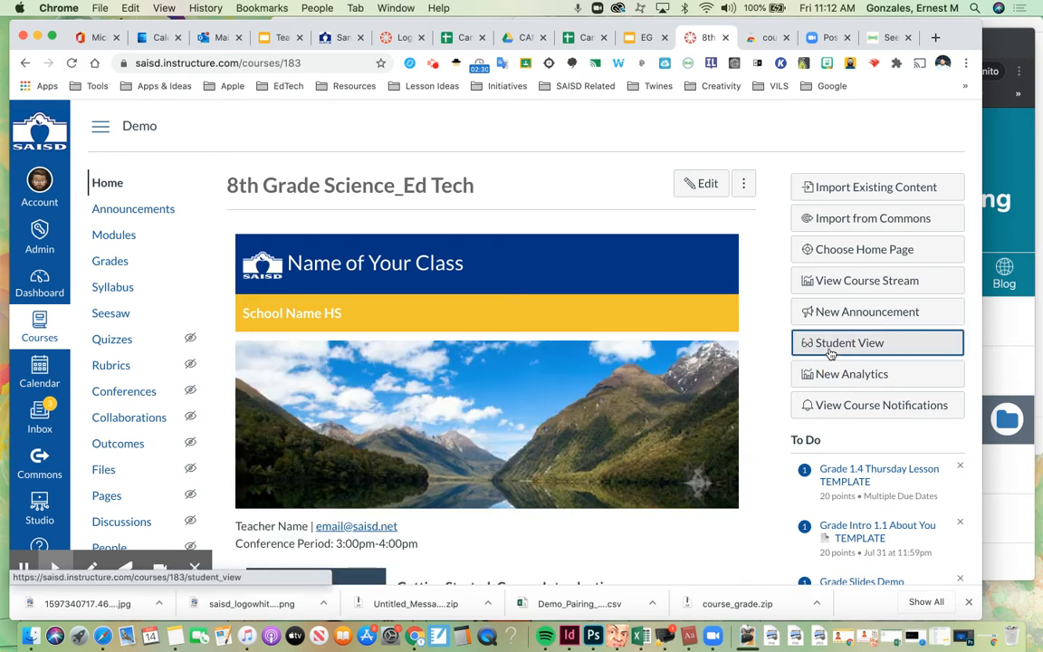
{"action": "mouse_move", "coordinate": [833, 350]}
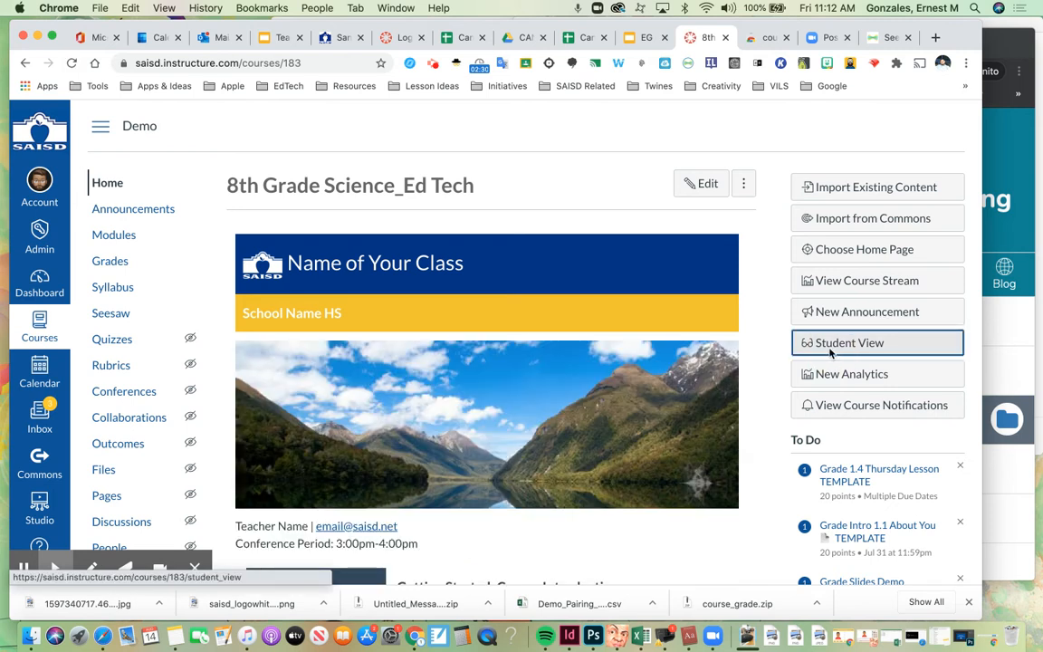
{"action": "mouse_move", "coordinate": [826, 345]}
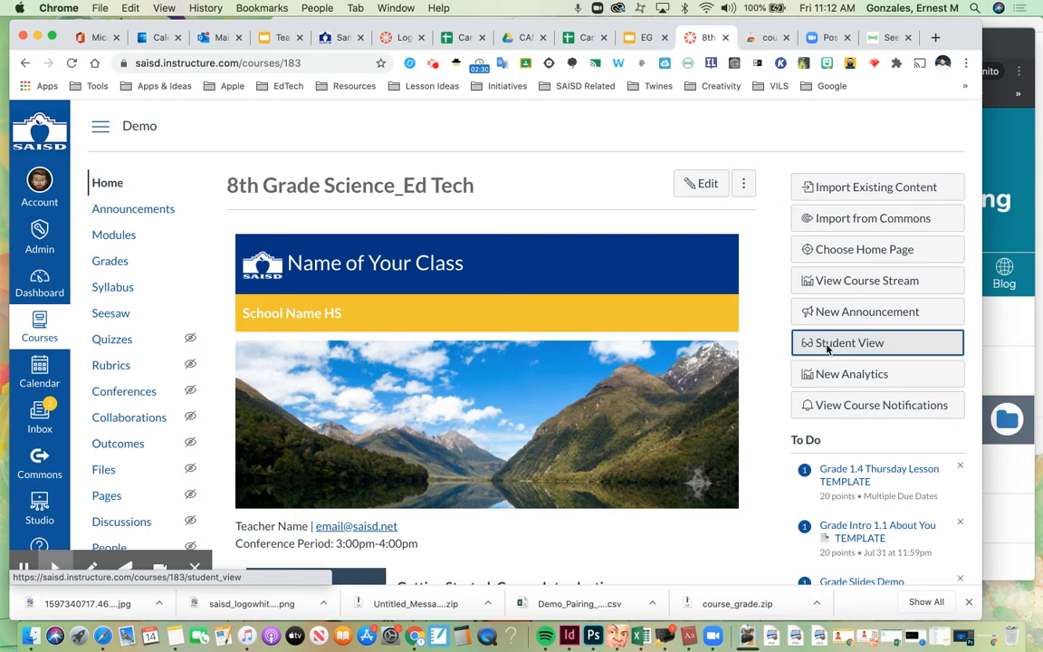
{"action": "left_click", "coordinate": [877, 343]}
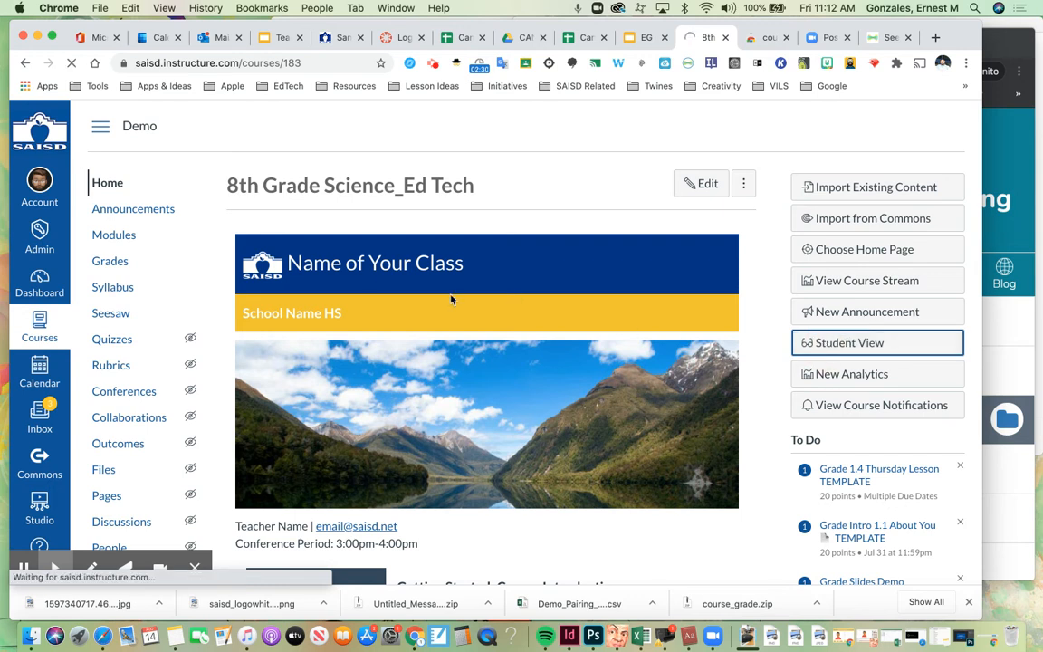
As the test student, reach the 1.1 Monday Seesaw URL Example assignment via Modules.
{"action": "left_click", "coordinate": [877, 342]}
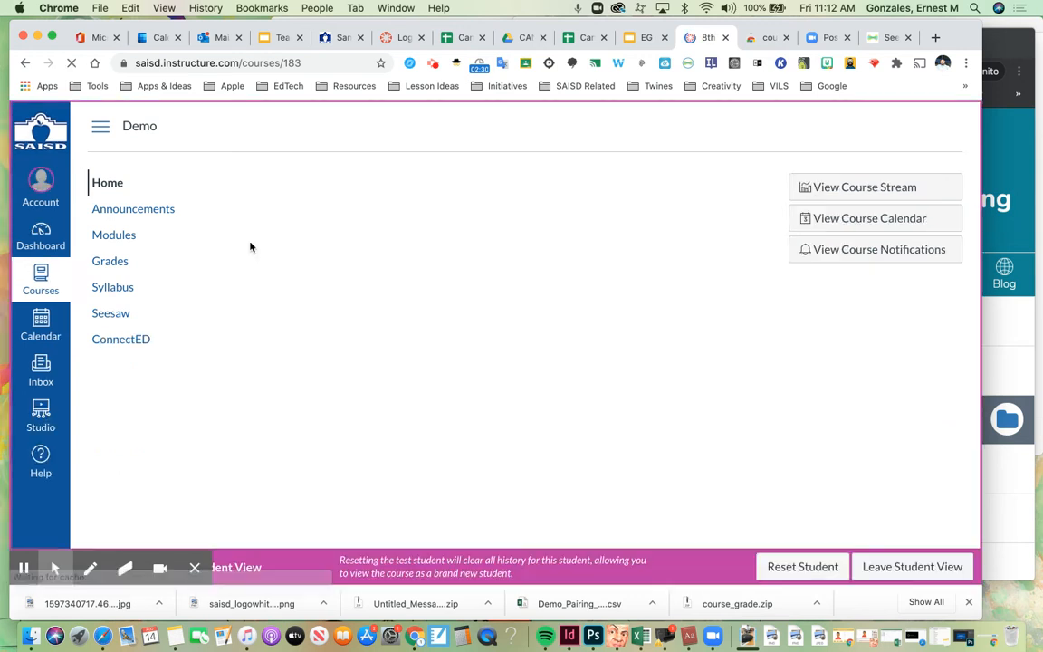
{"action": "left_click", "coordinate": [107, 181]}
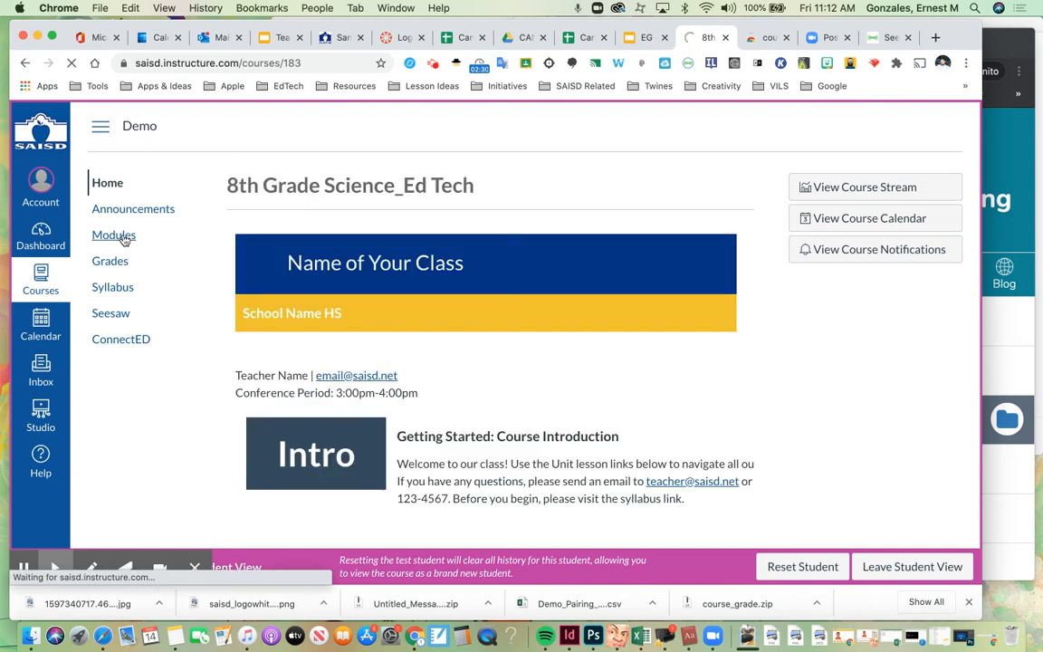
{"action": "left_click", "coordinate": [112, 236]}
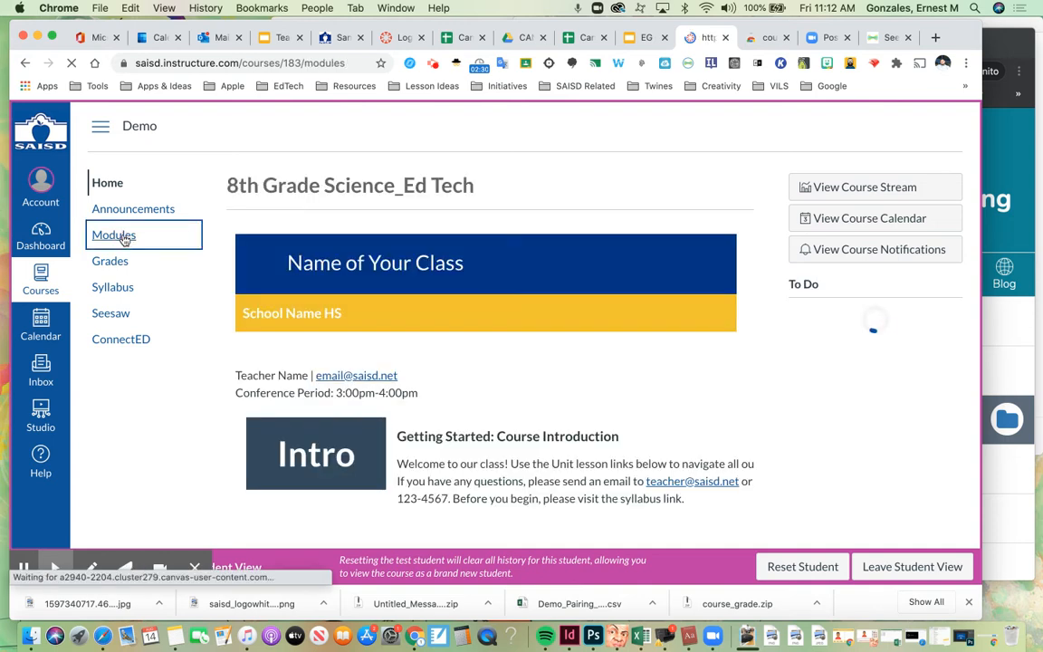
{"action": "left_click", "coordinate": [112, 236]}
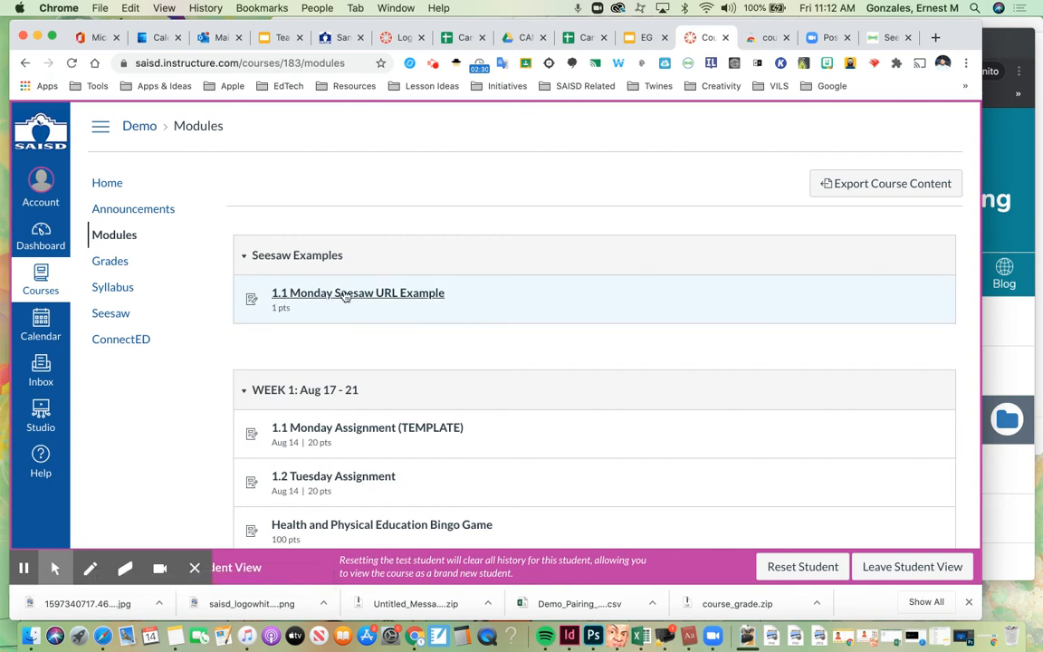
{"action": "left_click", "coordinate": [359, 294]}
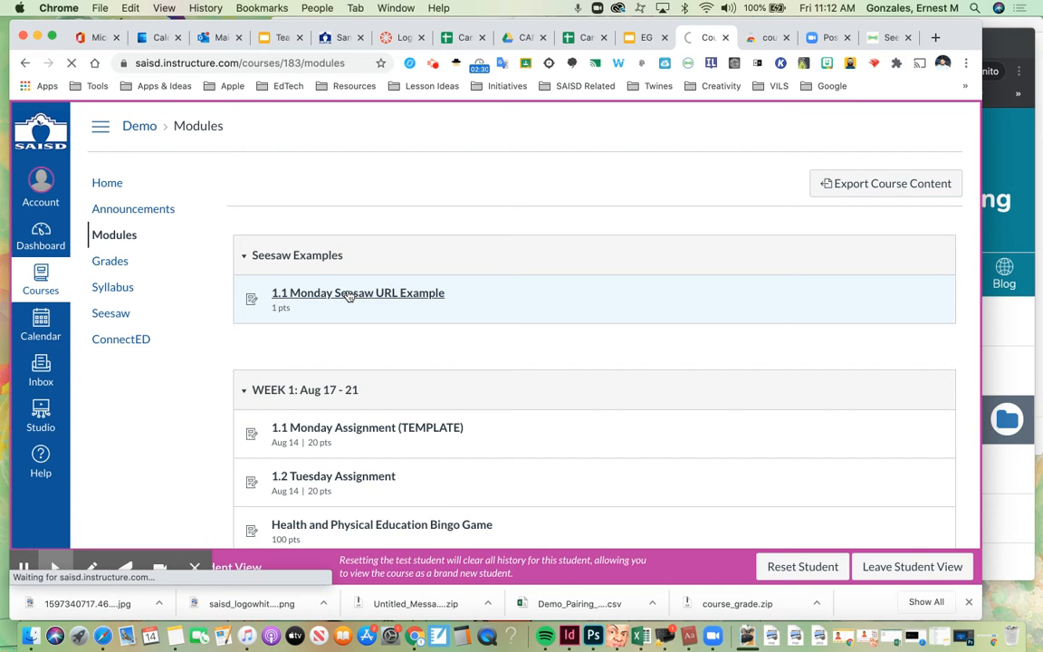
{"action": "left_click", "coordinate": [357, 294]}
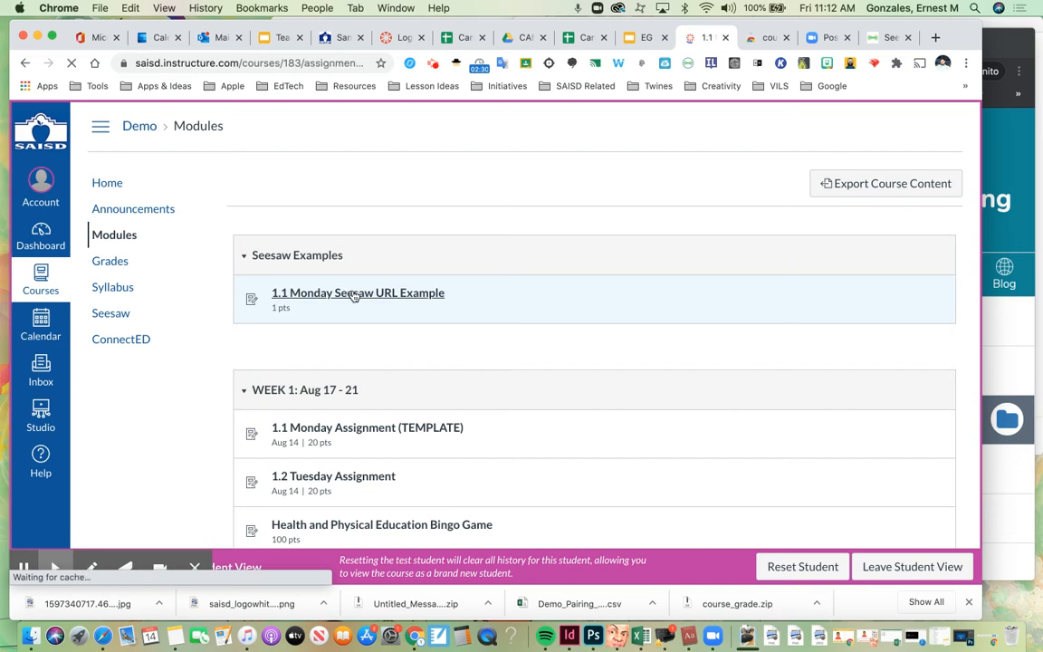
{"action": "left_click", "coordinate": [359, 293]}
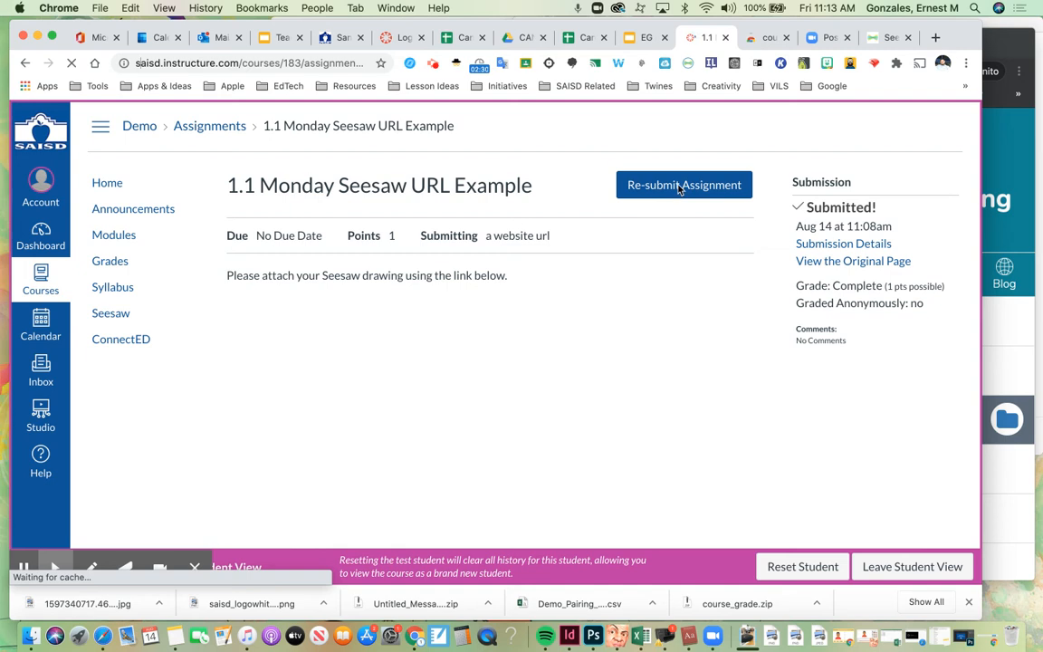
Resubmit the assignment with the Seesaw share link ending '...&mode=share' as the Website URL.
{"action": "left_click", "coordinate": [685, 185]}
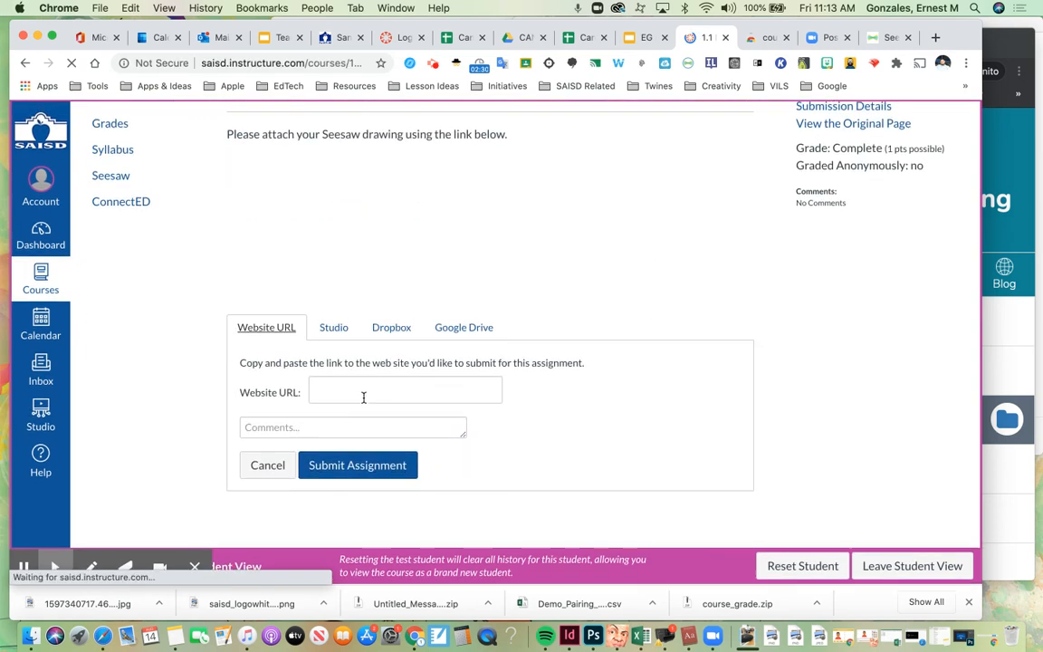
{"action": "type", "text": "6Z2Rp6QgyrlB7RwZP-XQ&mode=share"}
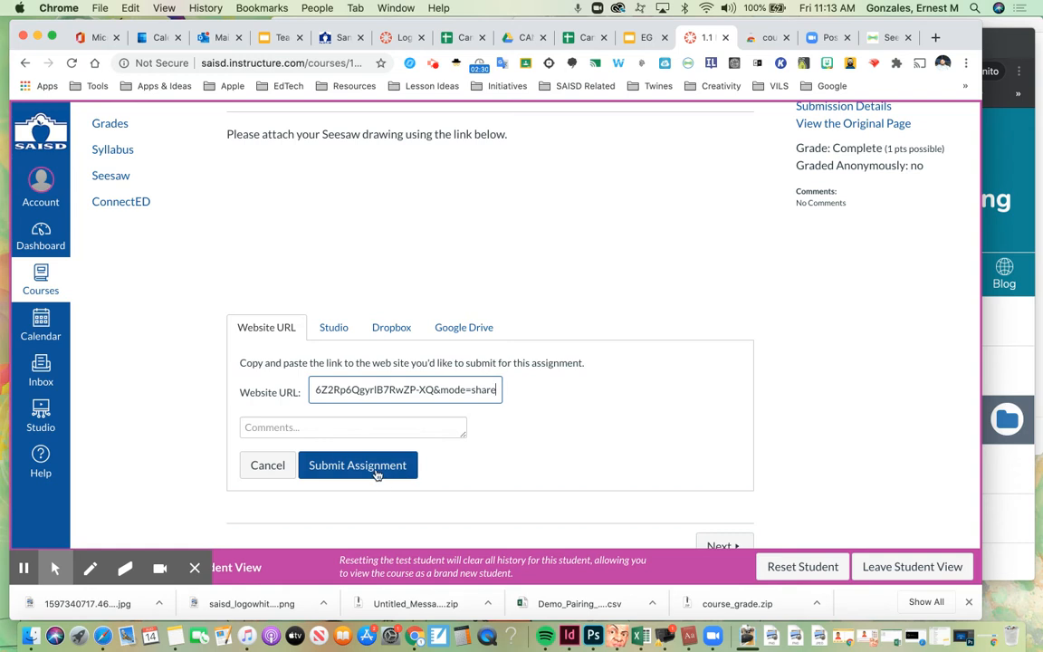
{"action": "left_click", "coordinate": [358, 464]}
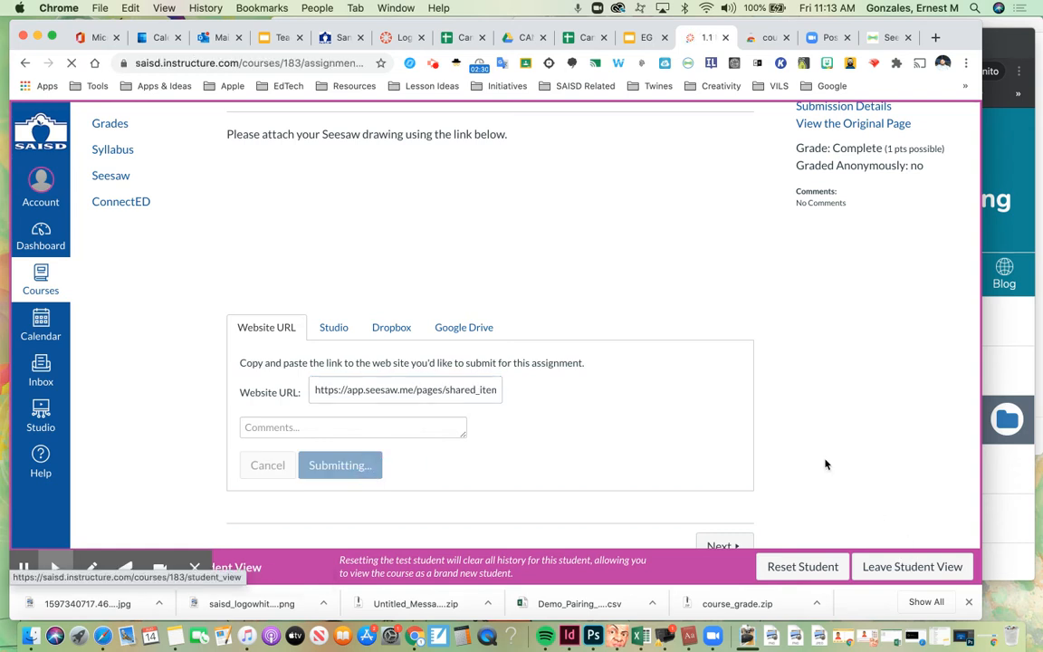
{"action": "left_click", "coordinate": [341, 463]}
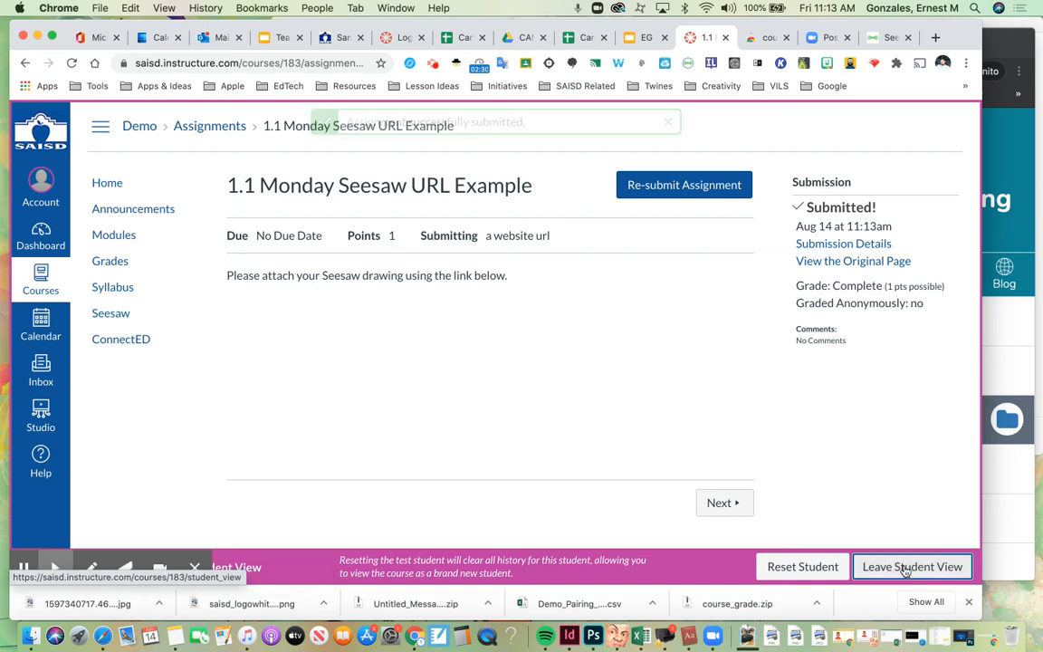
Leave Student View and open SpeedGrader for the assignment's submissions.
{"action": "left_click", "coordinate": [913, 565]}
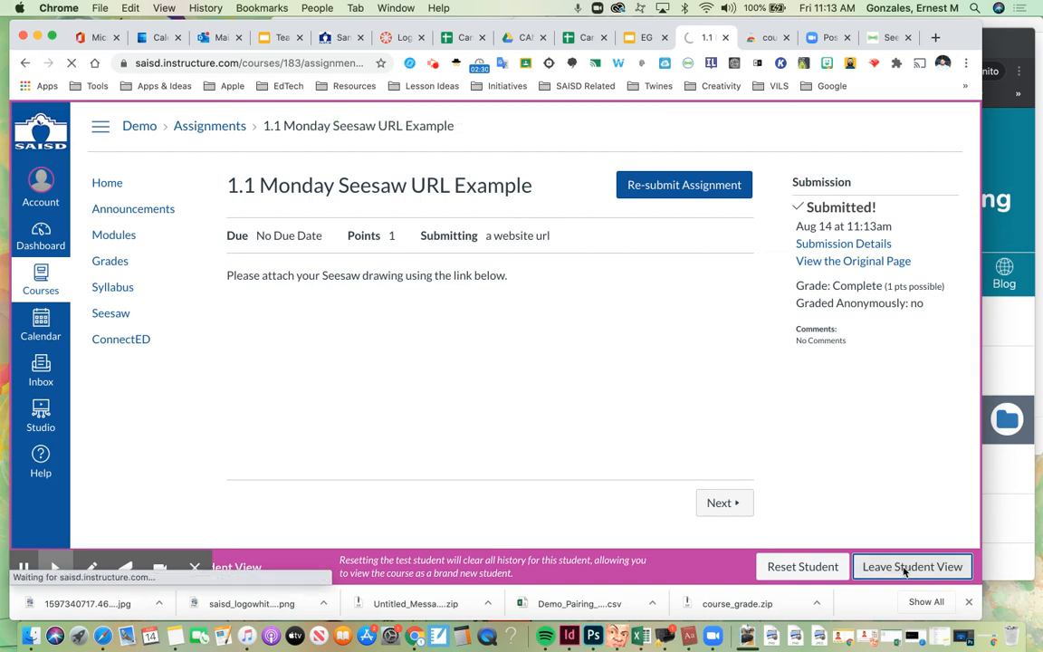
{"action": "left_click", "coordinate": [913, 565]}
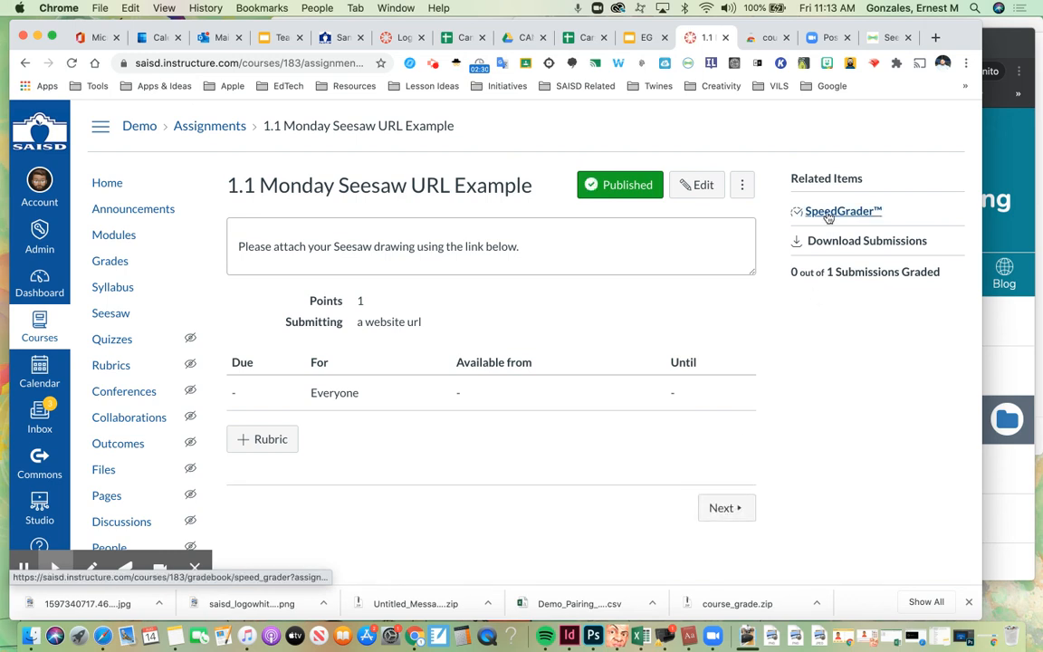
{"action": "left_click", "coordinate": [841, 210]}
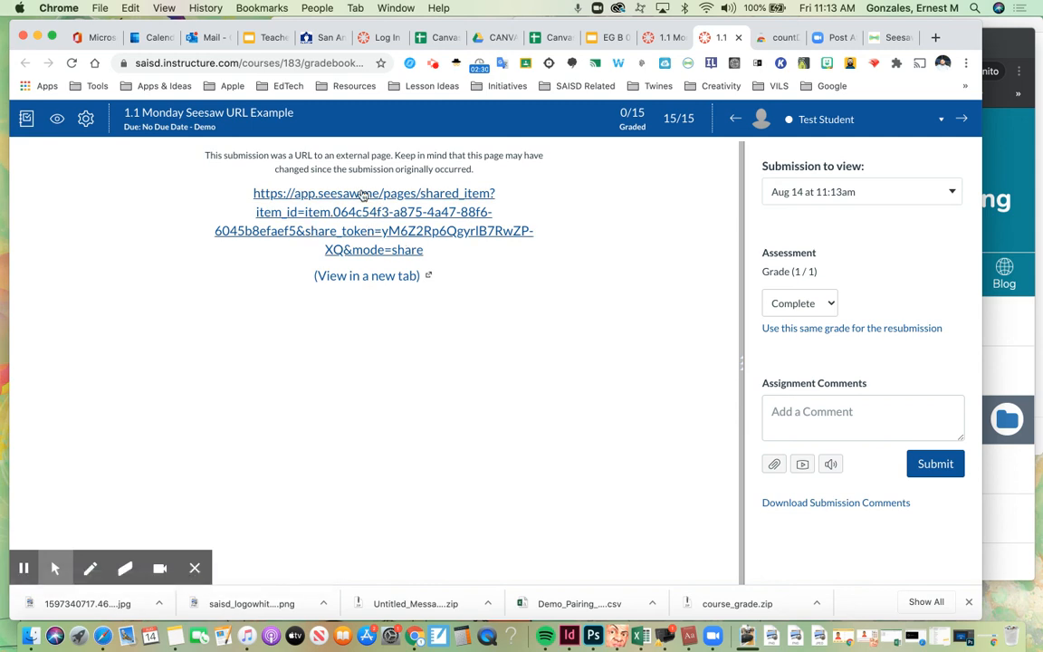
{"action": "mouse_move", "coordinate": [377, 224]}
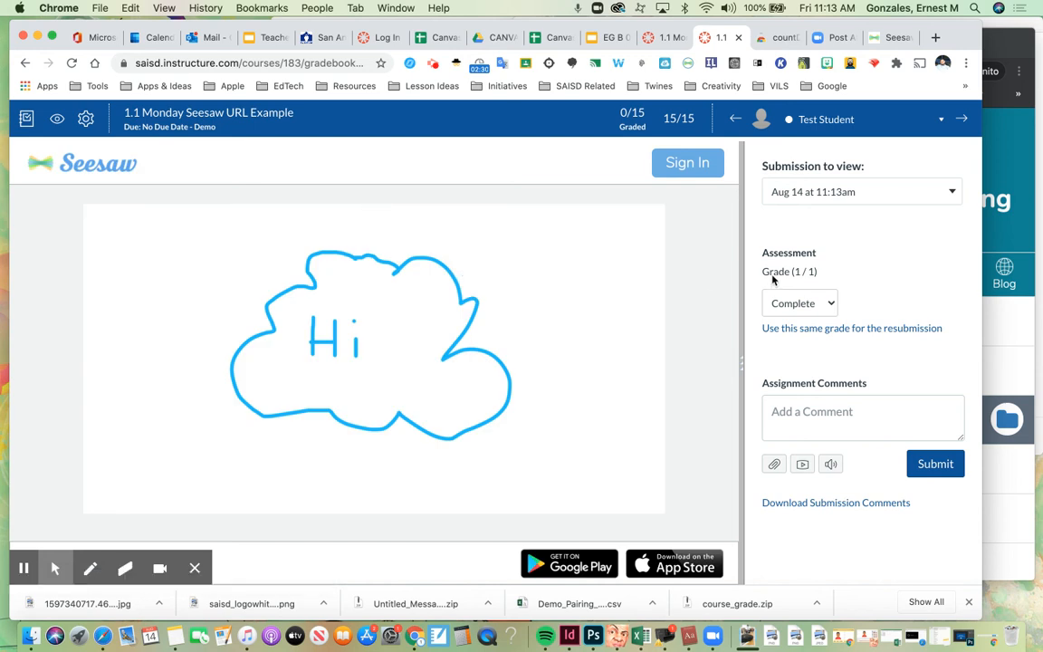
{"action": "left_click", "coordinate": [800, 303]}
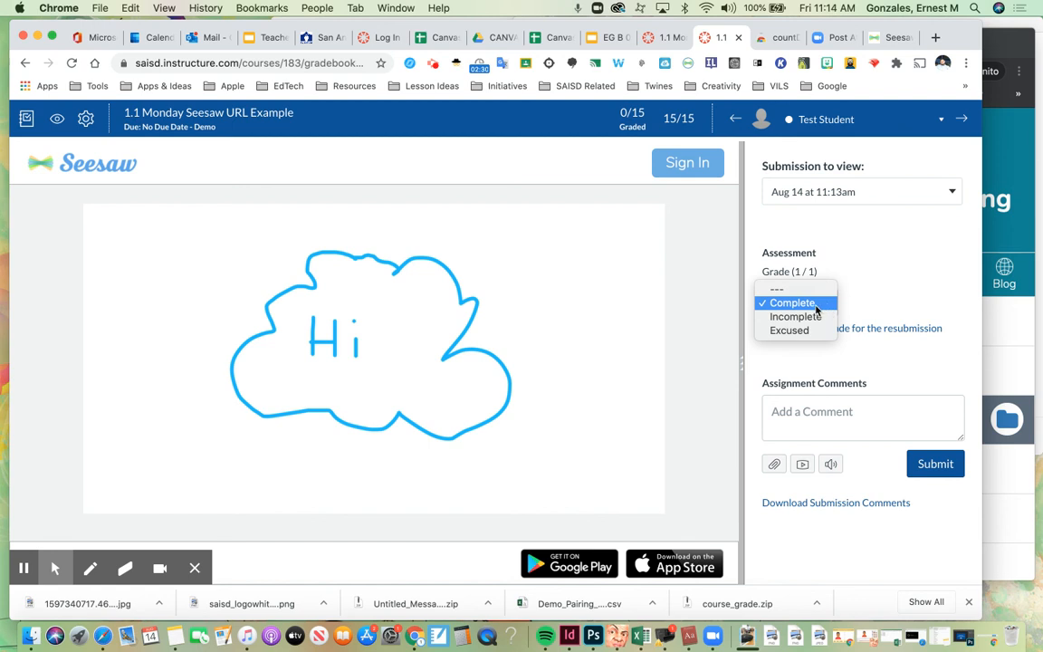
{"action": "mouse_move", "coordinate": [810, 308]}
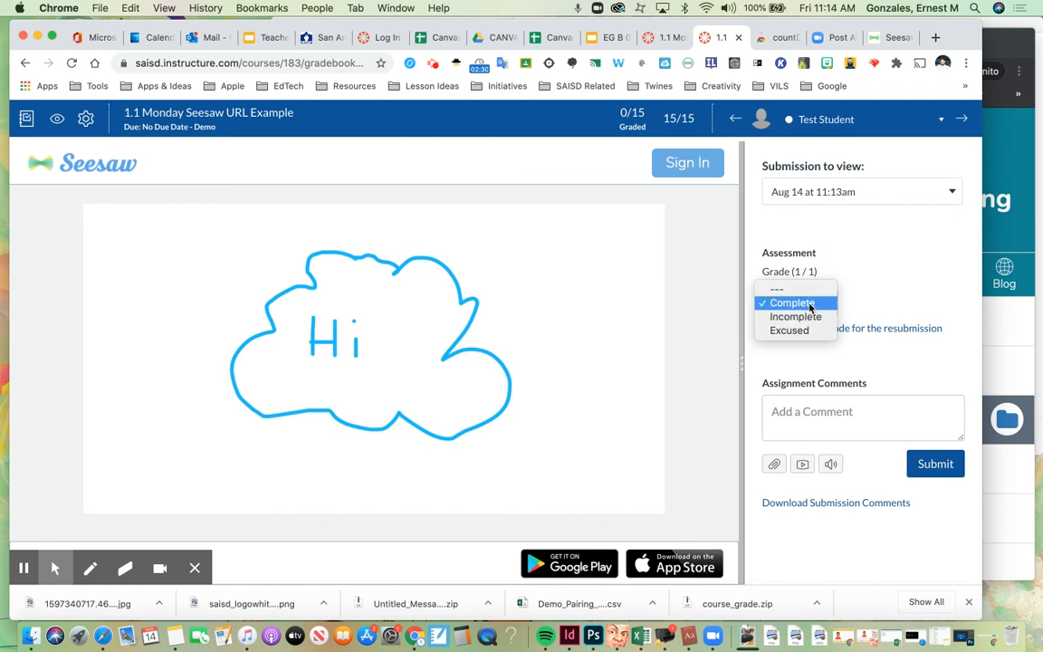
{"action": "left_click", "coordinate": [794, 303]}
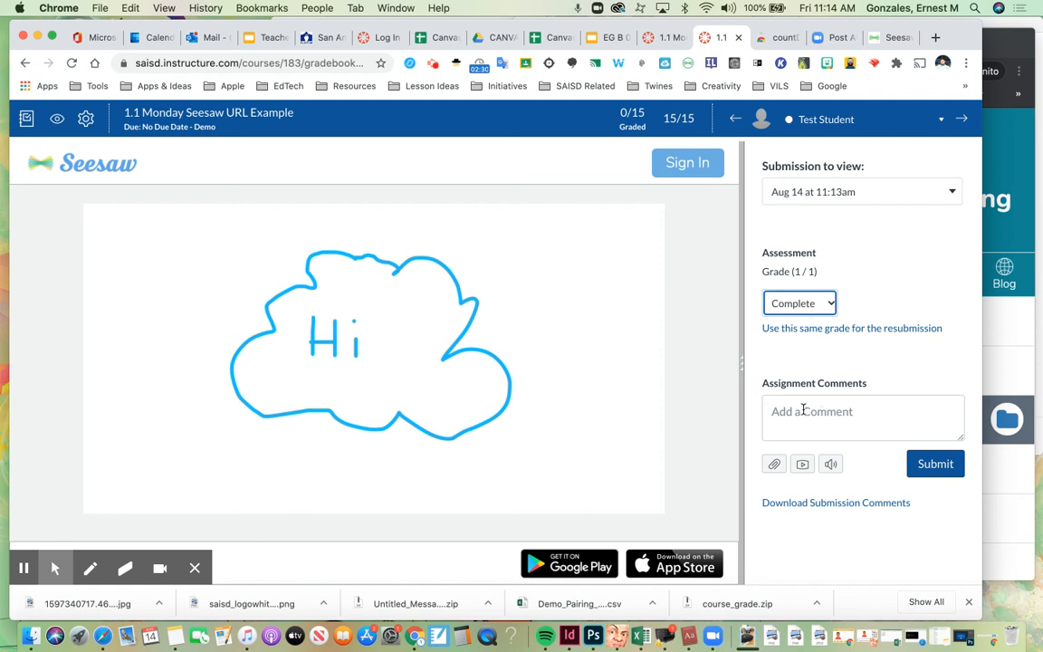
{"action": "left_click", "coordinate": [862, 417]}
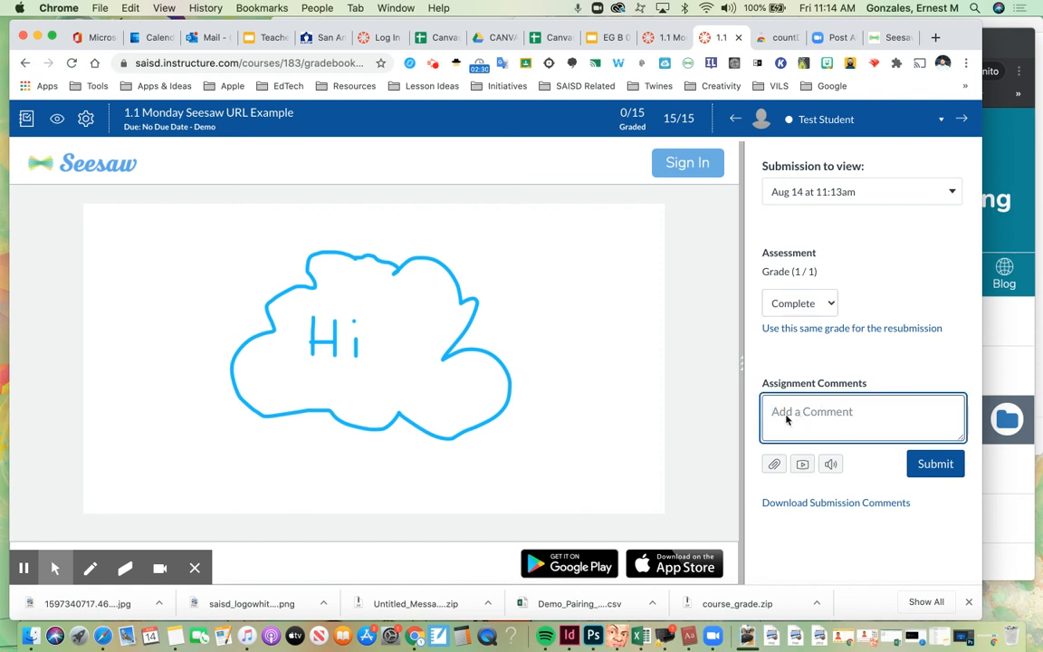
{"action": "mouse_move", "coordinate": [796, 453]}
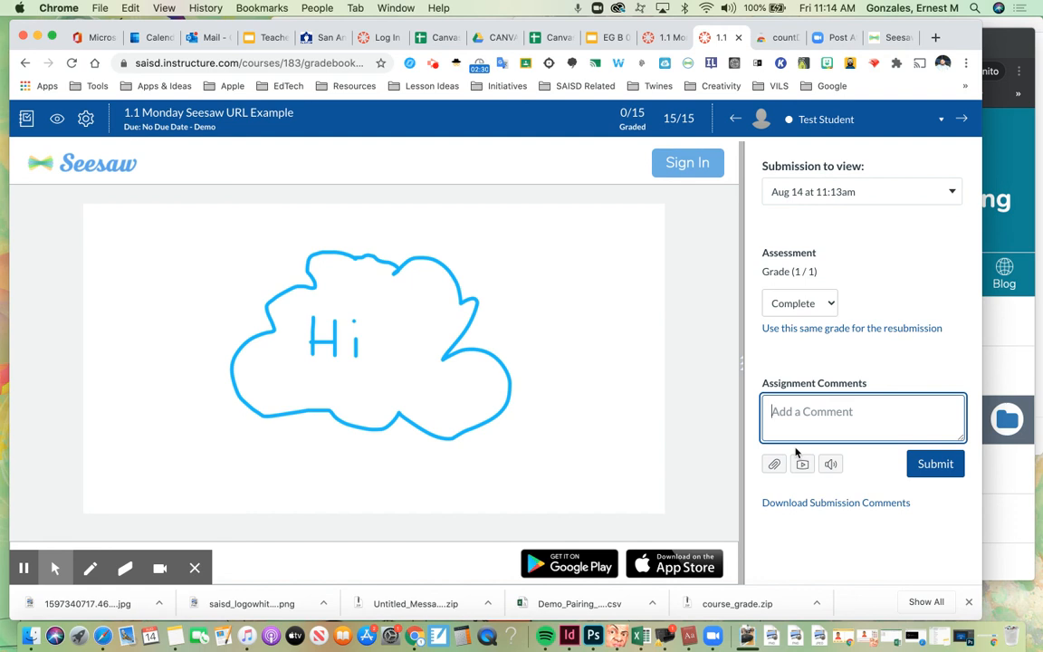
{"action": "mouse_move", "coordinate": [442, 500]}
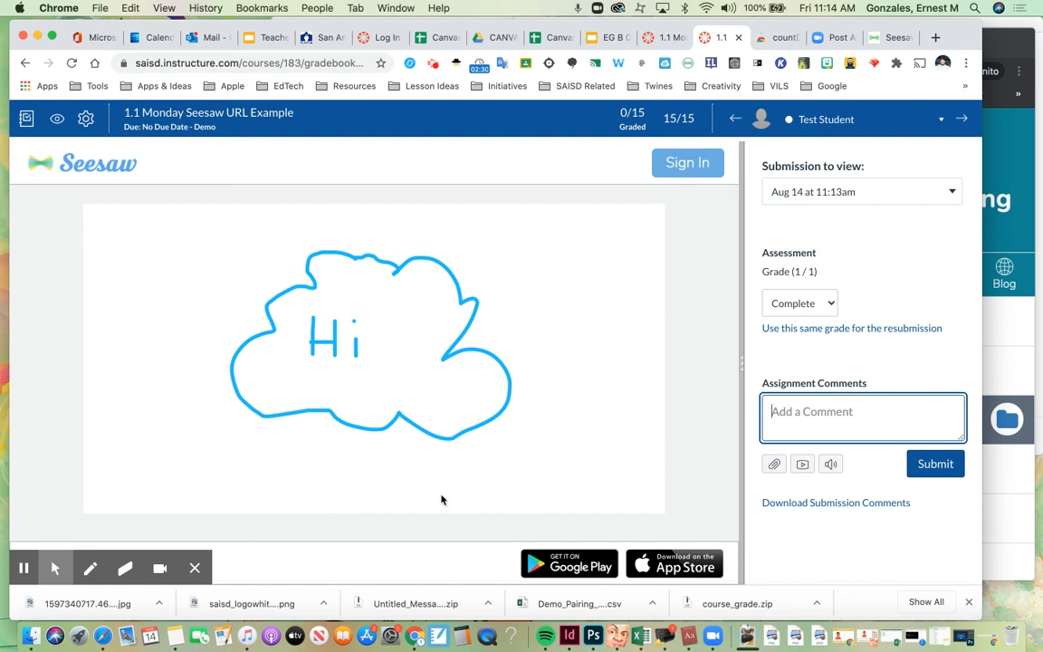
{"action": "mouse_move", "coordinate": [406, 491]}
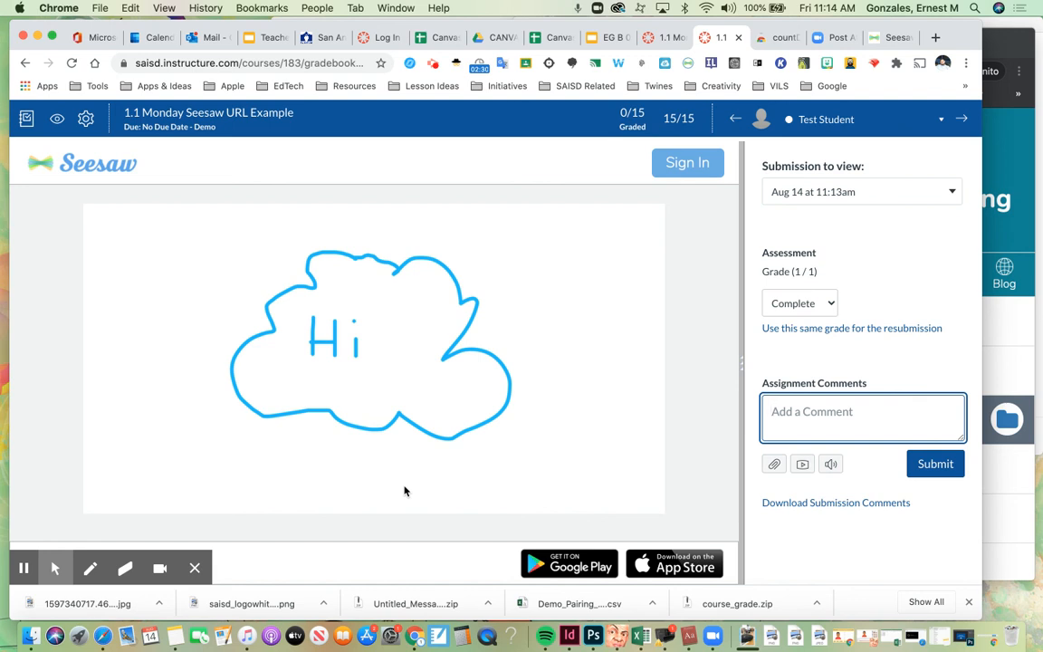
{"action": "mouse_move", "coordinate": [369, 496]}
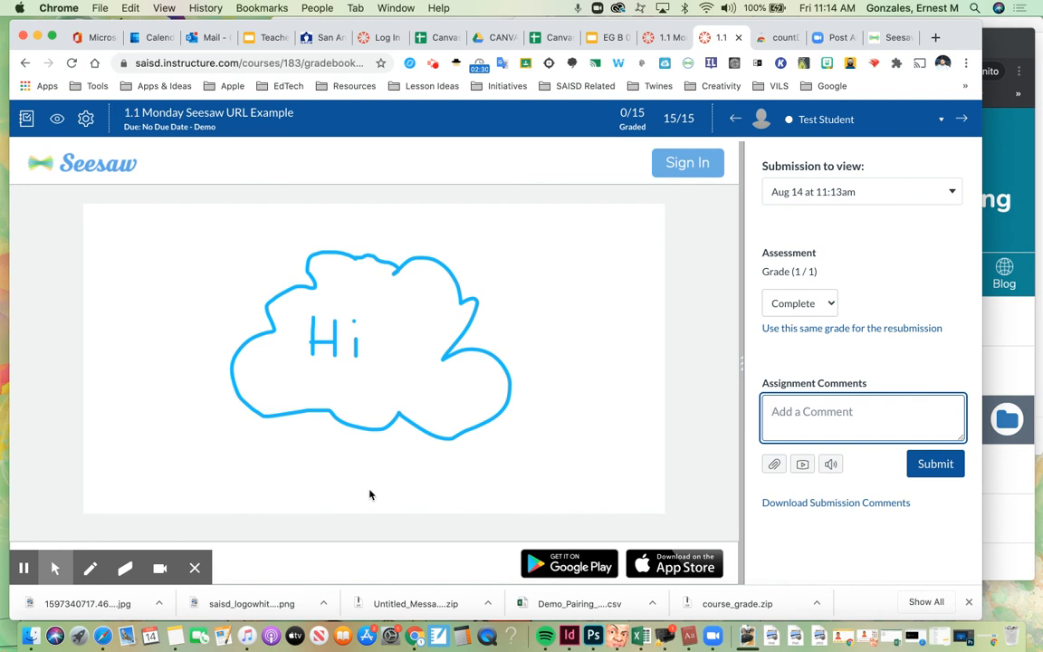